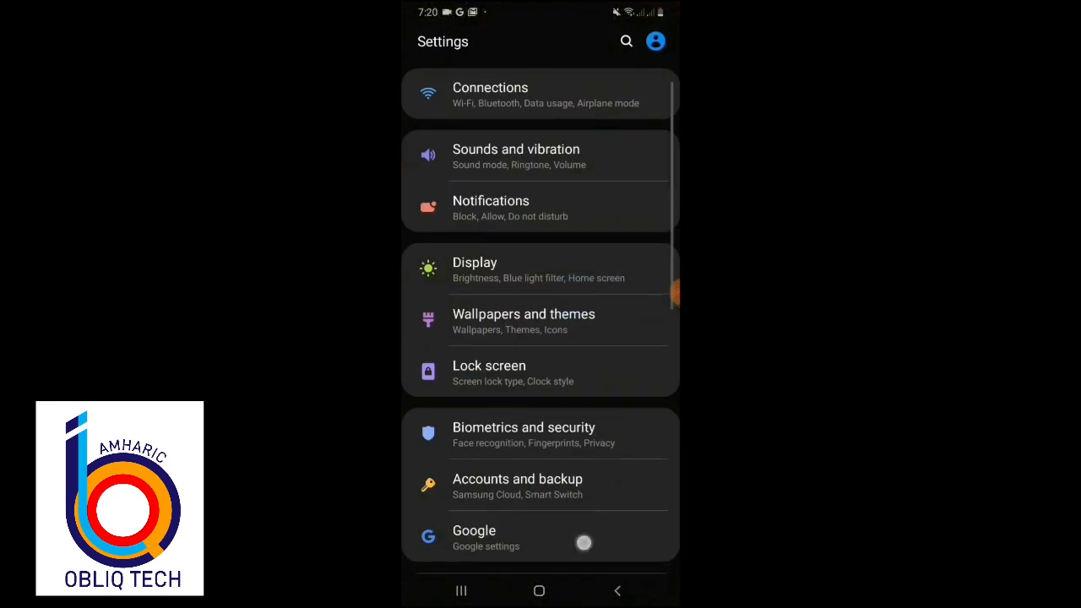
# Scroll through Settings, then leave Settings for the phone's app drawer
pyautogui.scroll(-3)
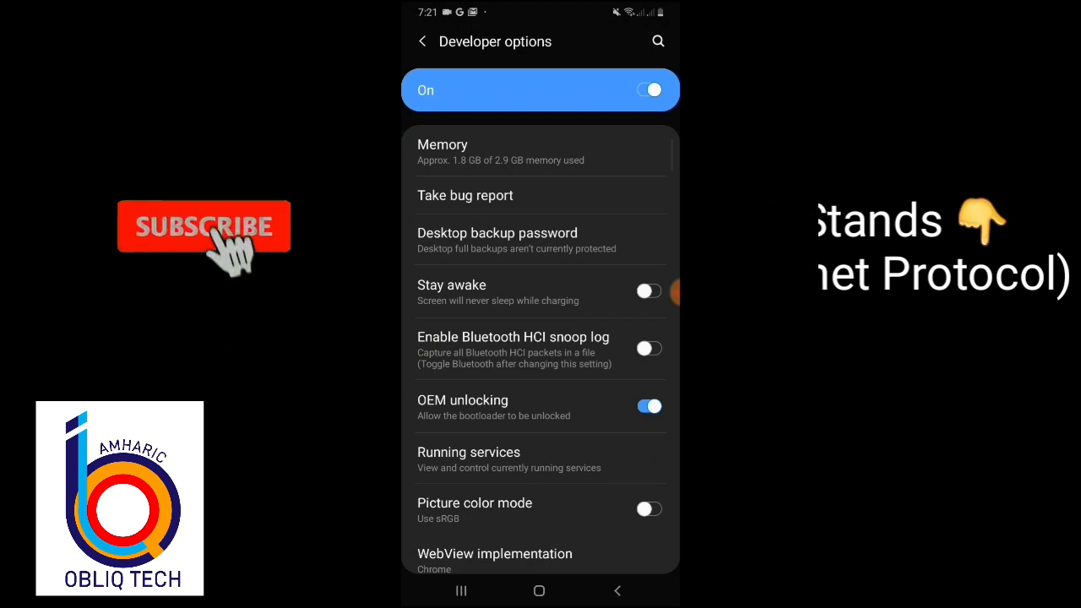
pyautogui.click(422, 40)
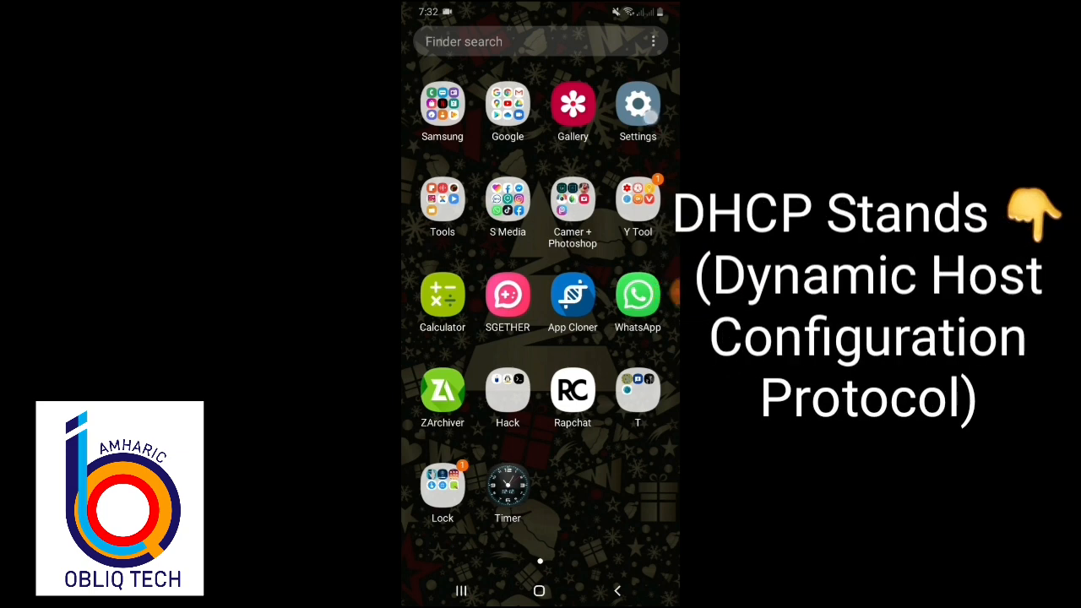
# Reopen Settings, check About phone > Status shows IP 192.168.1.2, and go back
pyautogui.click(637, 105)
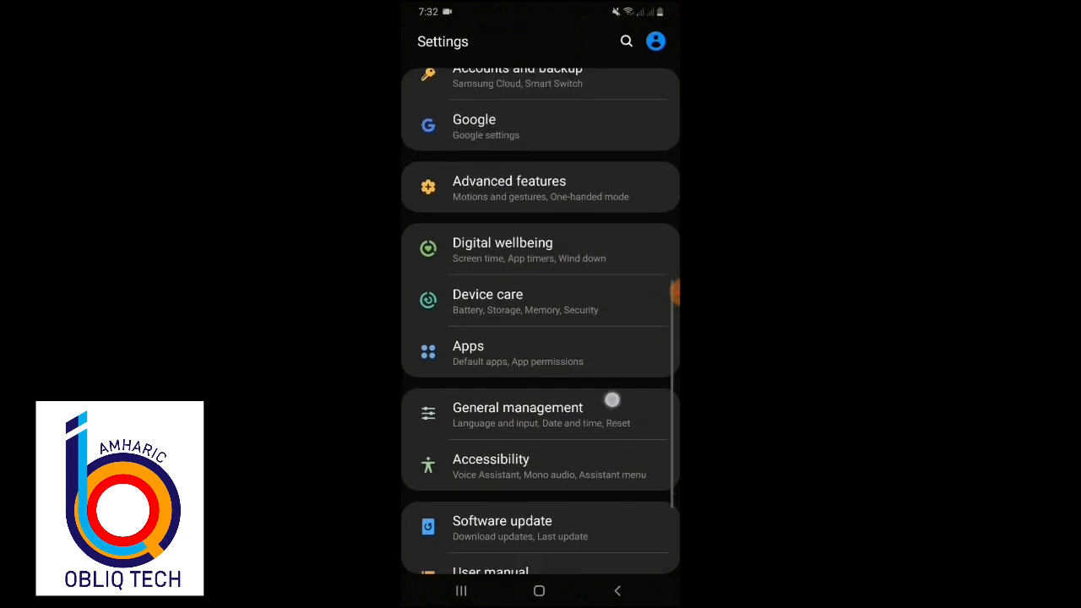
pyautogui.scroll(-3)
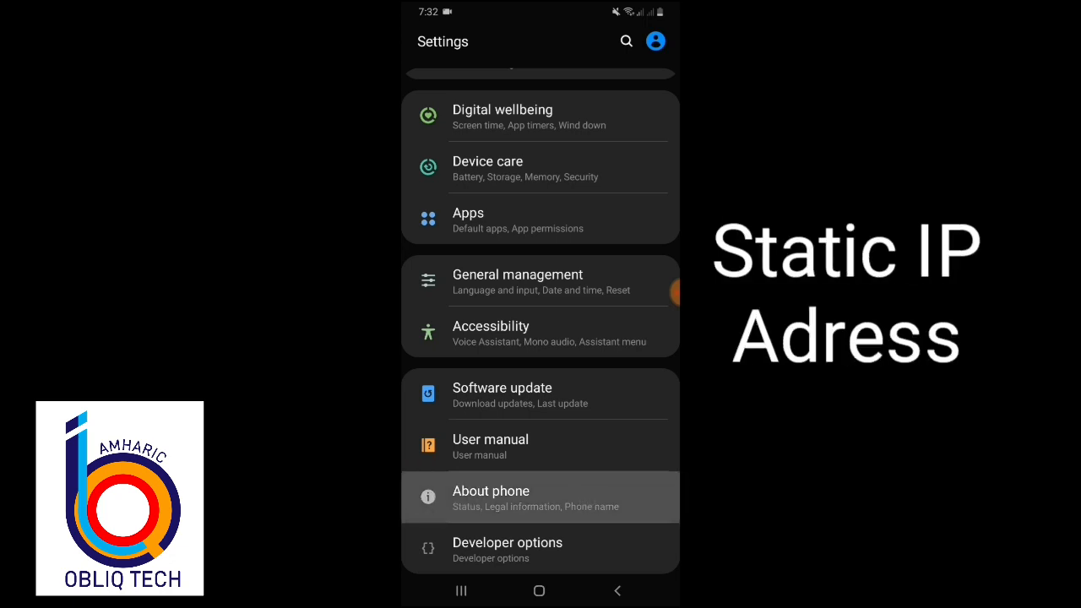
pyautogui.click(490, 497)
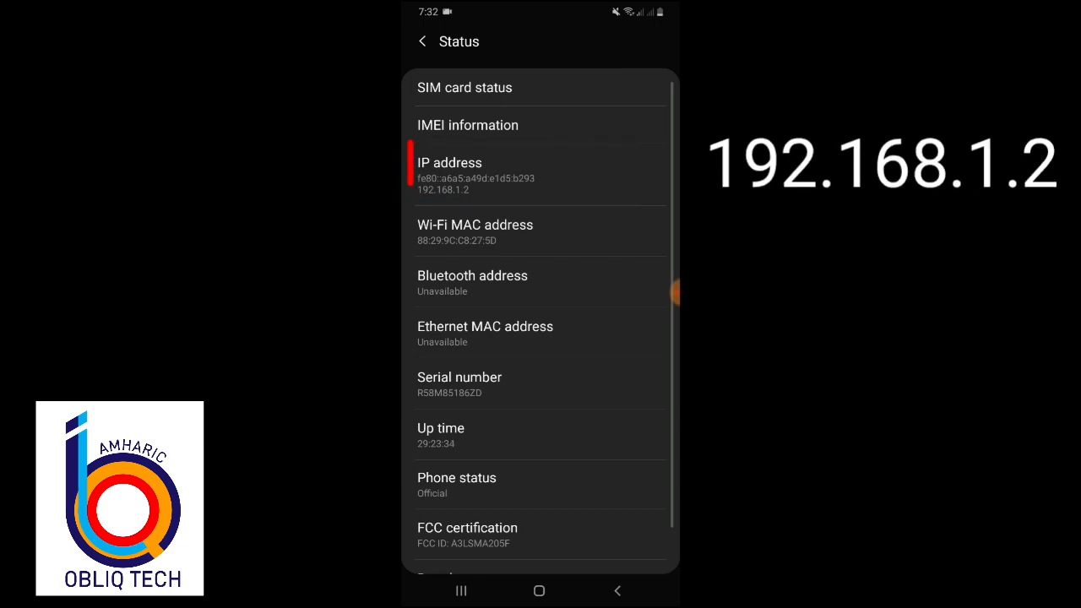
pyautogui.click(422, 41)
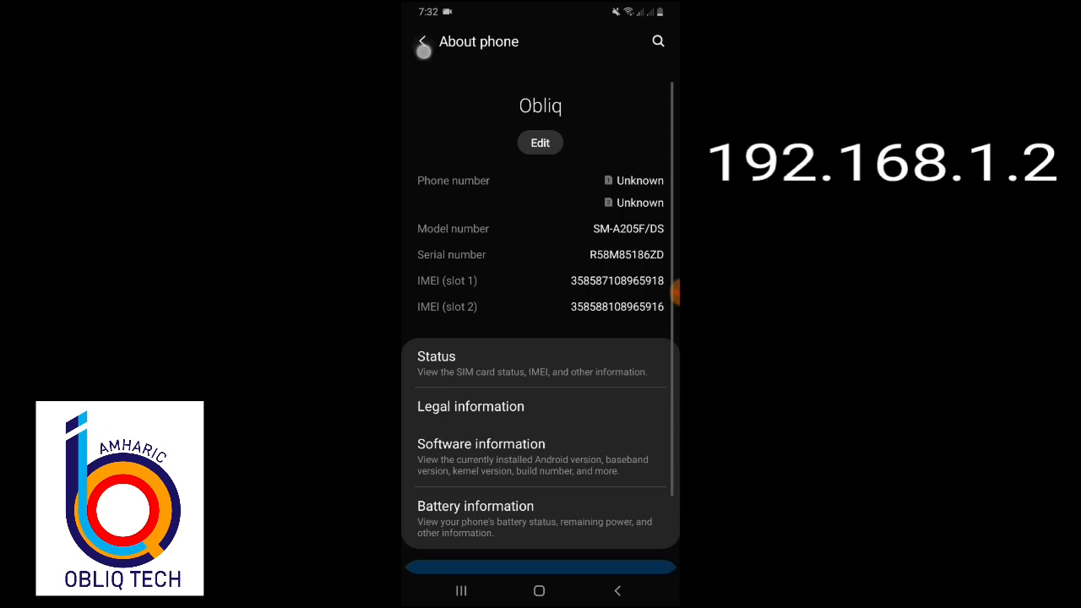
# Go from About phone back to Settings, then into Connections > Wi-Fi networks
pyautogui.click(423, 41)
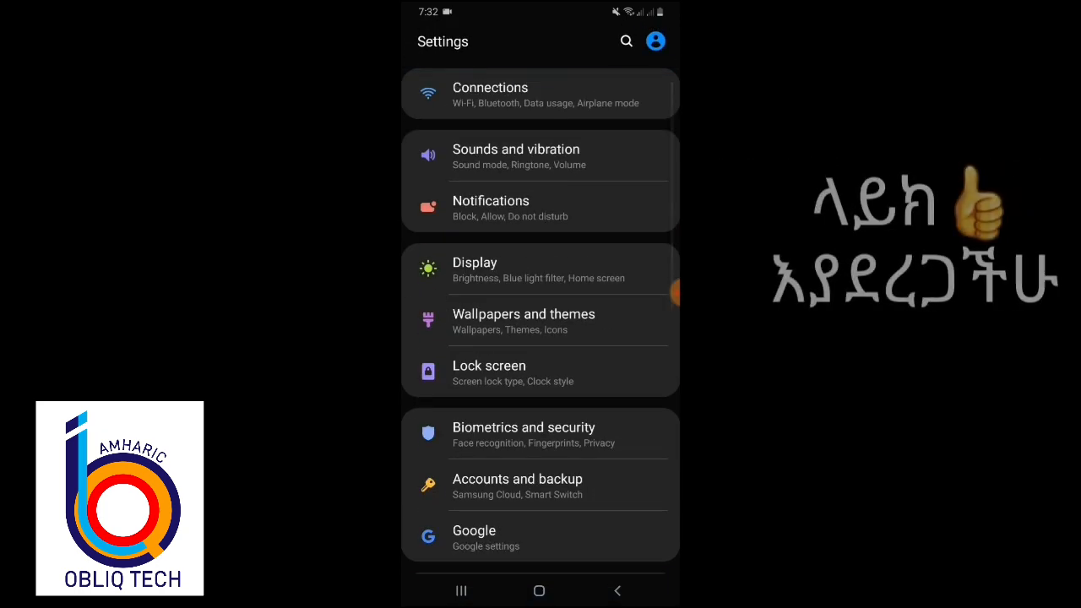
pyautogui.click(539, 95)
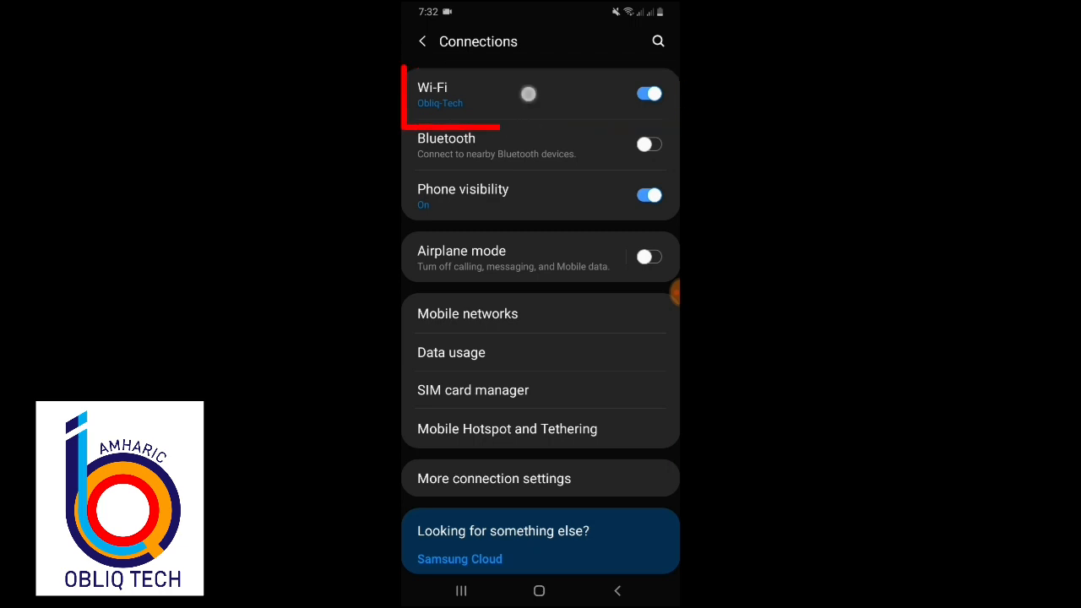
pyautogui.click(433, 93)
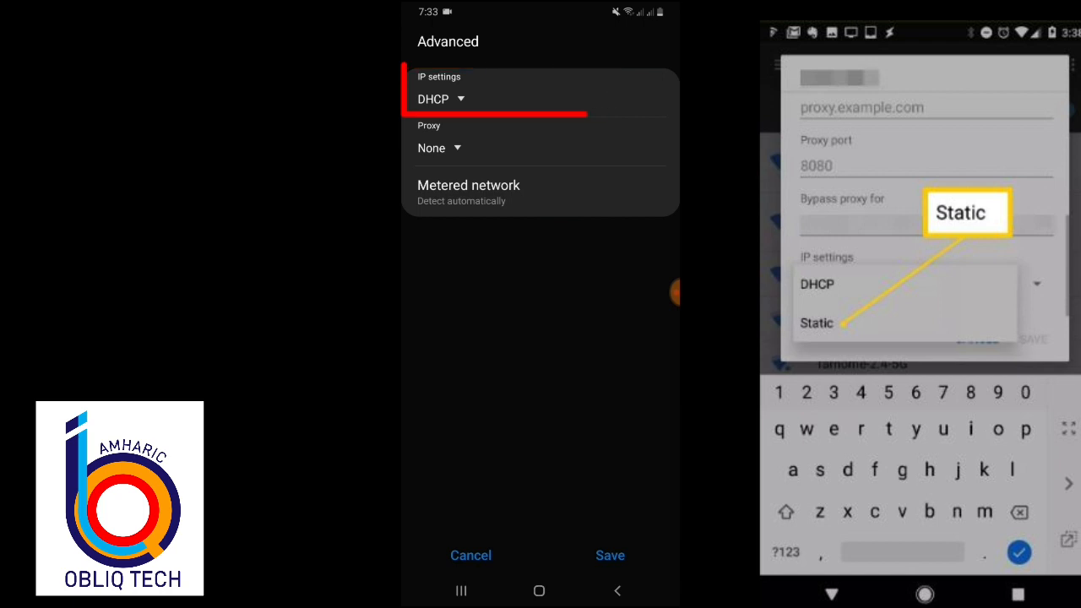
# Change IP settings from DHCP to Static with IP address 192.168.1.3
pyautogui.click(439, 99)
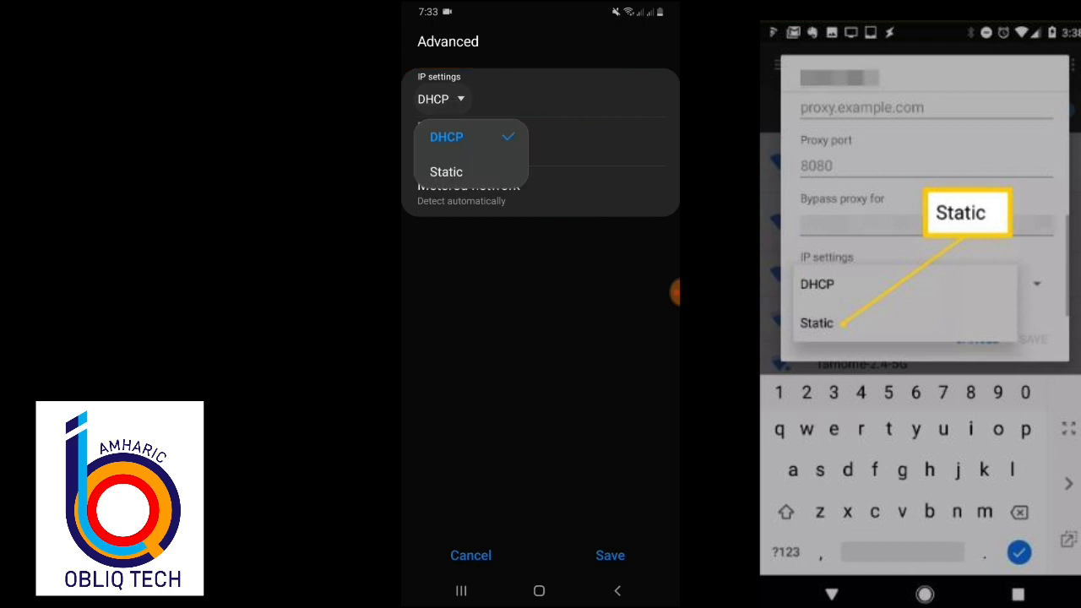
pyautogui.click(446, 171)
pyautogui.write('192.168.1.')
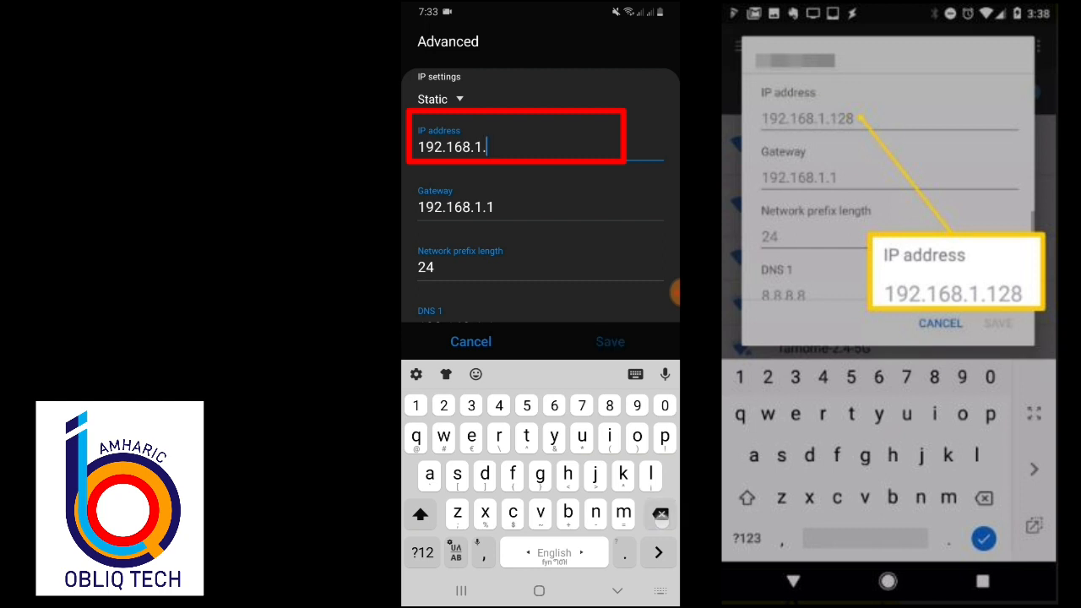
pyautogui.write('3')
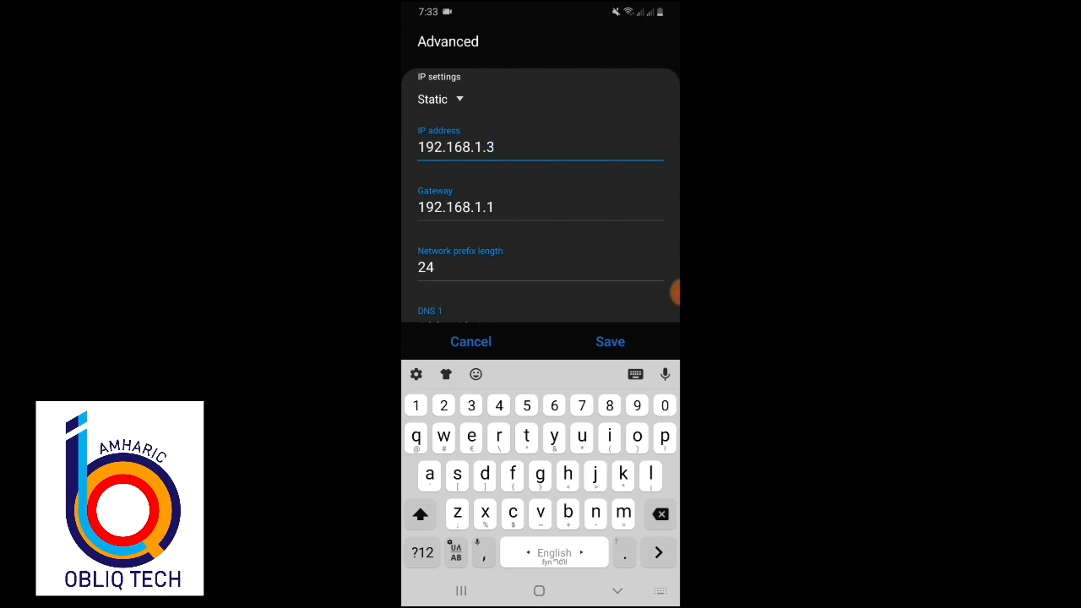
pyautogui.click(610, 341)
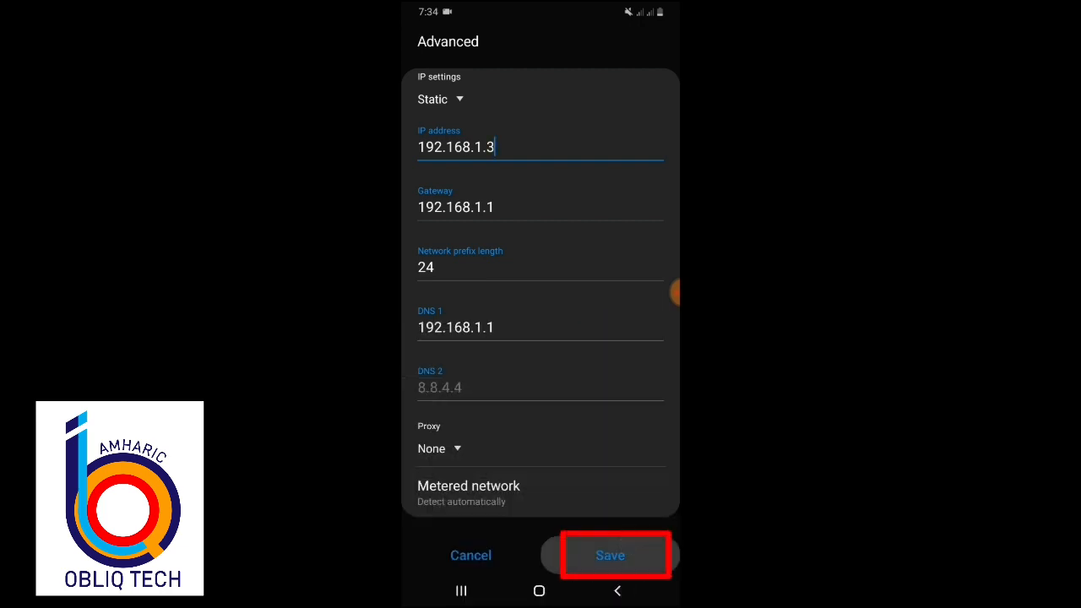
# Save the static IP settings and open About phone > Status to check the IP
pyautogui.click(610, 555)
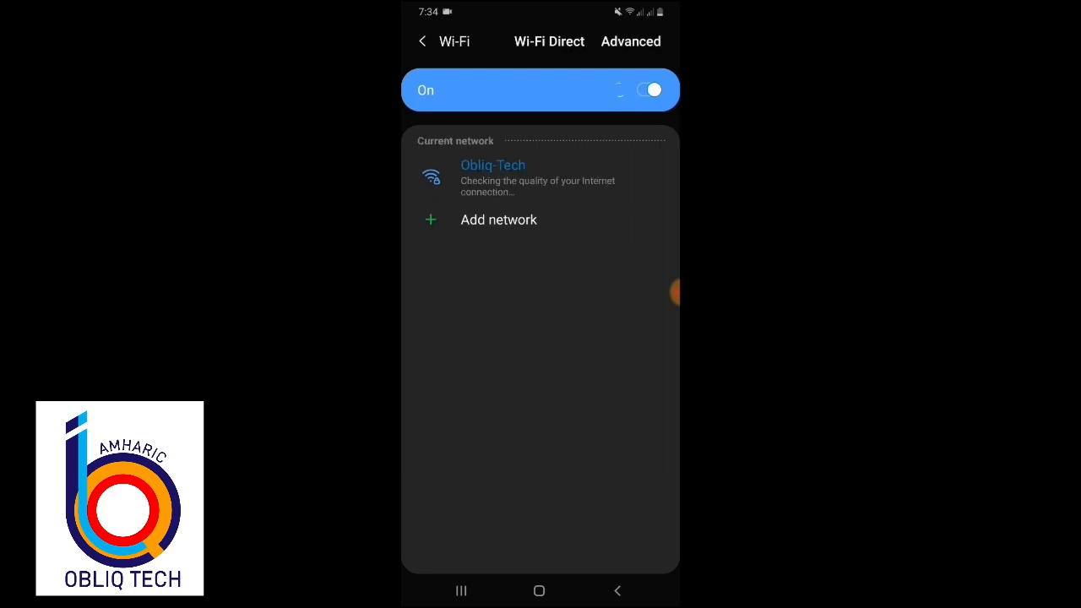
pyautogui.click(422, 40)
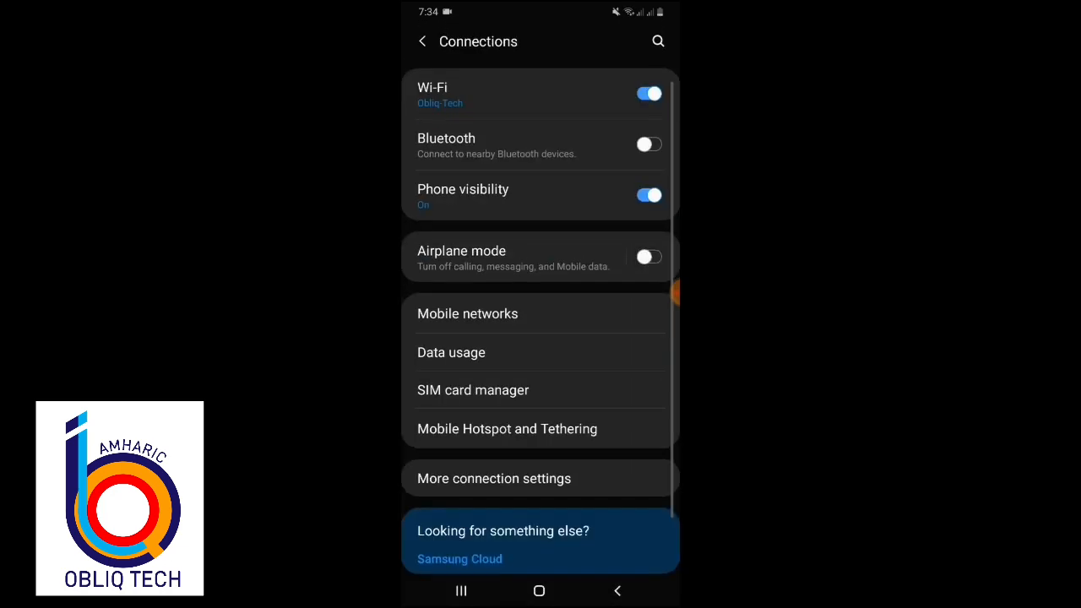
pyautogui.click(421, 40)
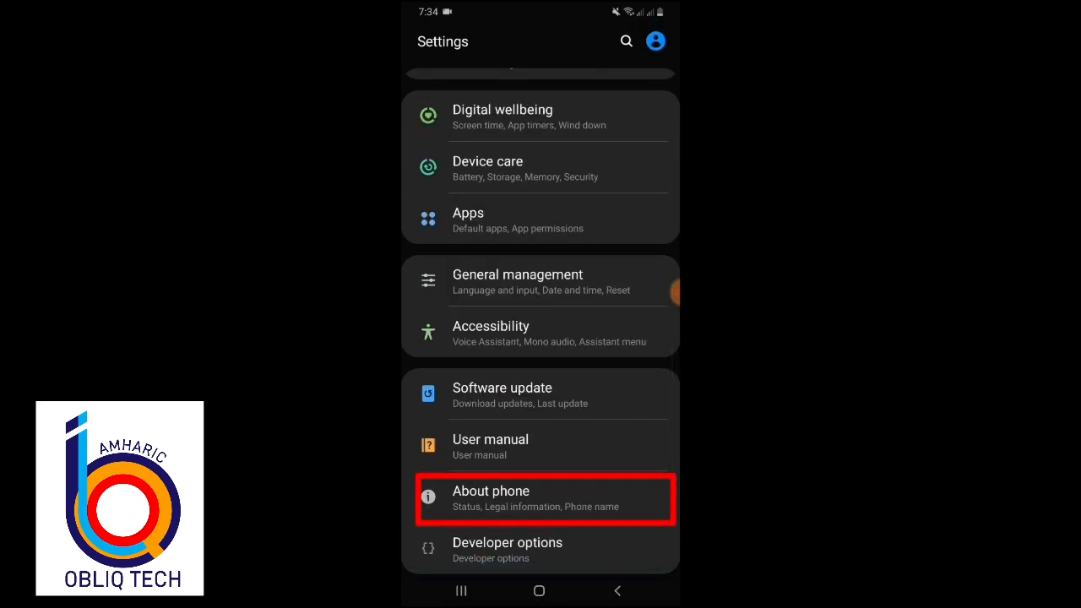
pyautogui.click(490, 498)
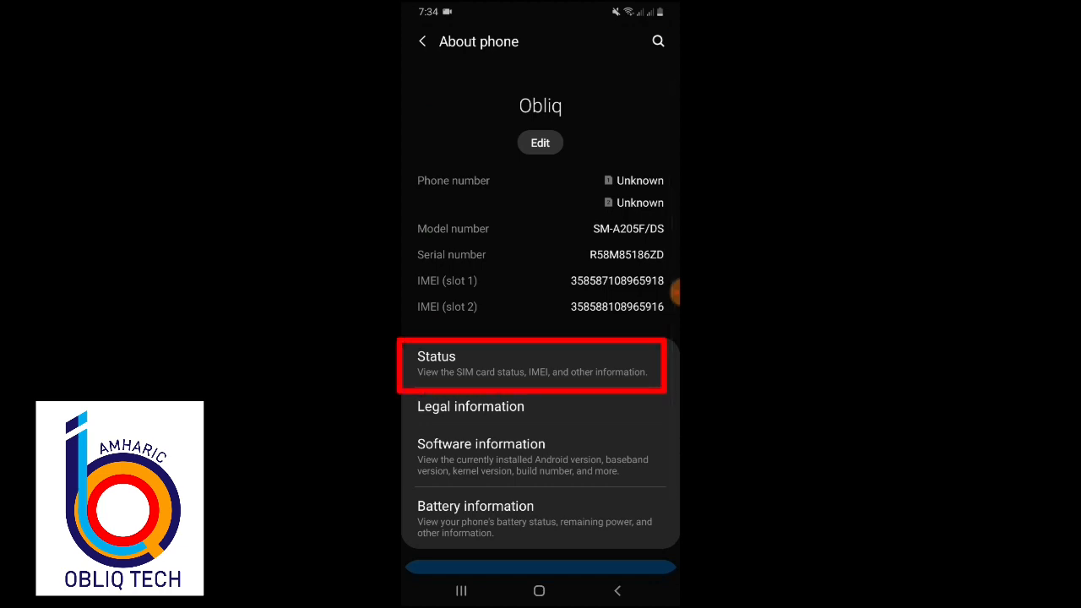
pyautogui.click(539, 363)
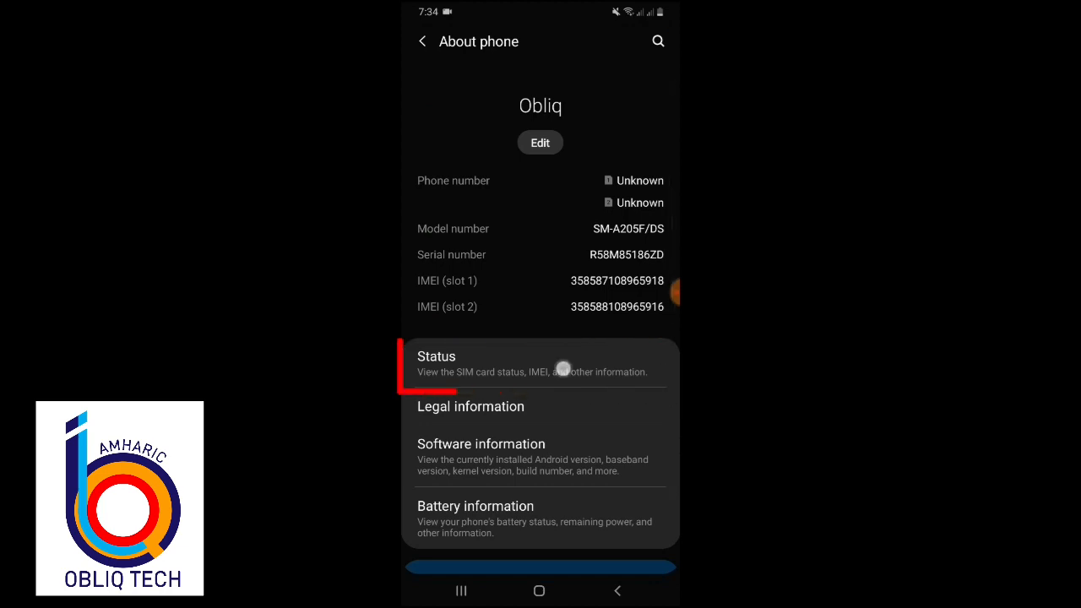